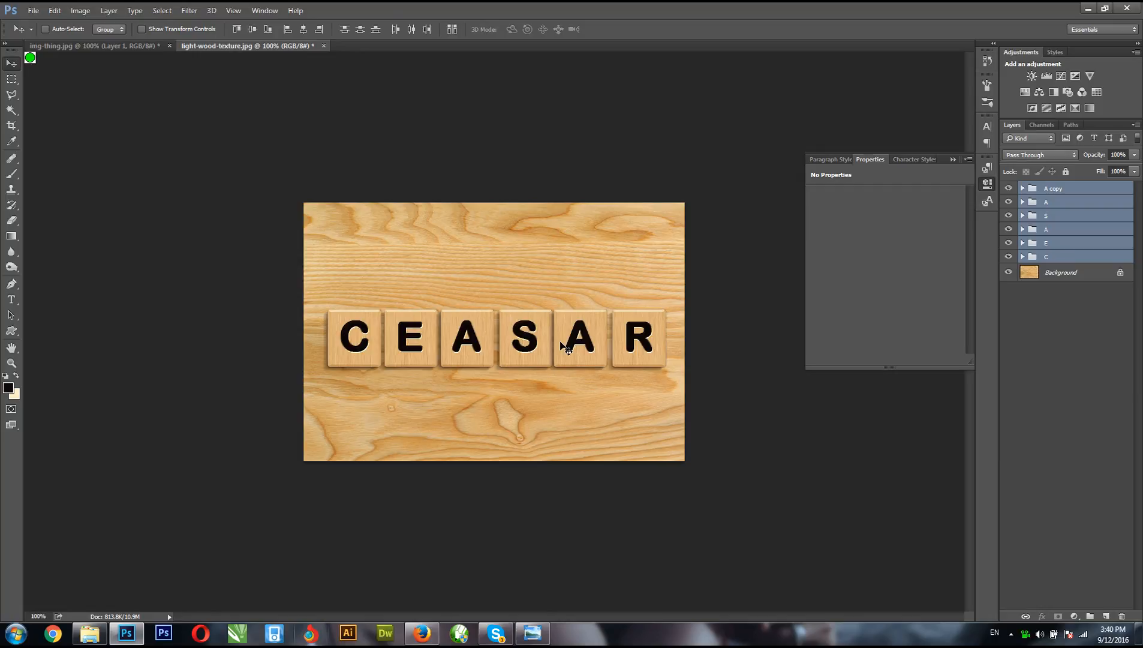
pyautogui.moveTo(932, 256)
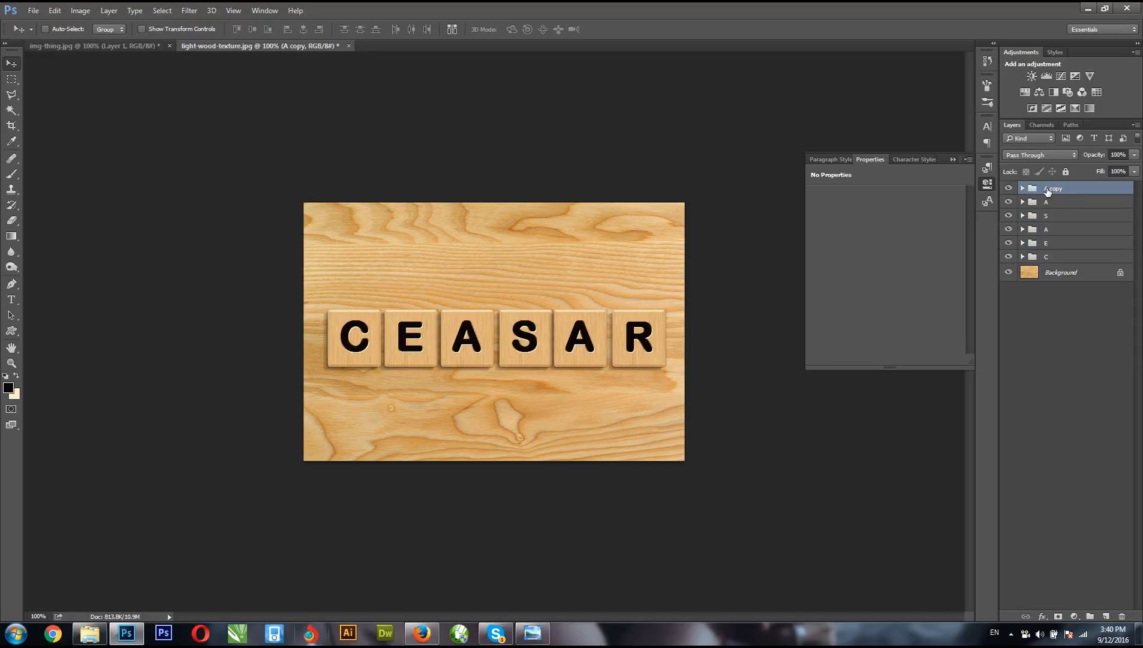
# - Rename the duplicated 'A copy' tile group to R in the Layers panel
pyautogui.doubleClick(1055, 189)
pyautogui.write('R')
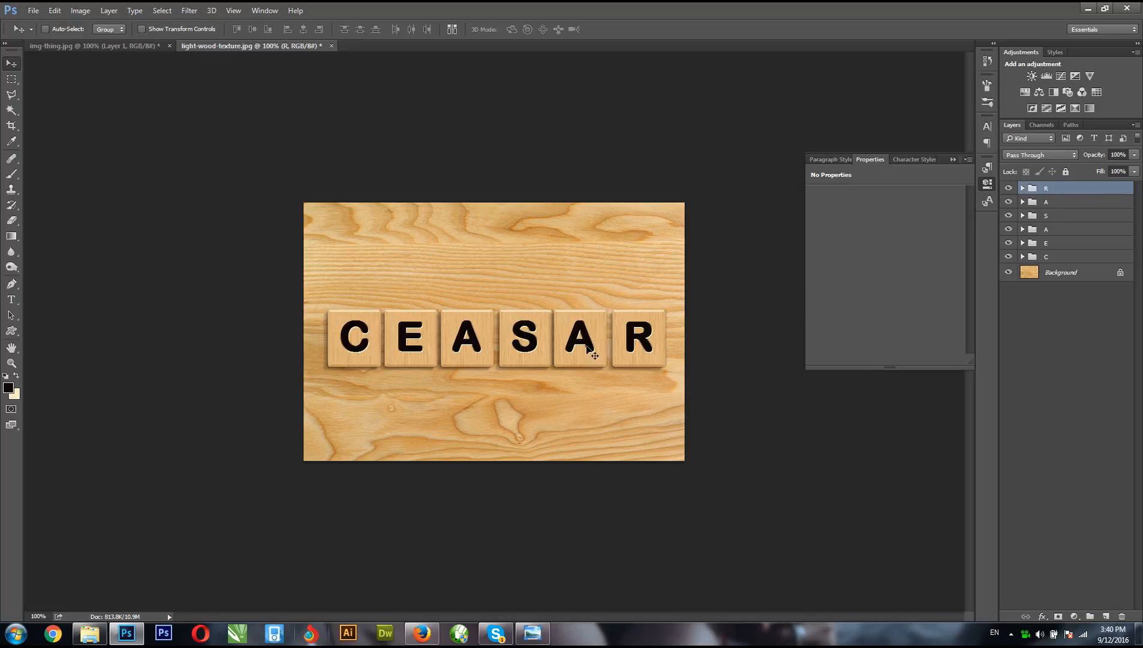
pyautogui.moveTo(689, 475)
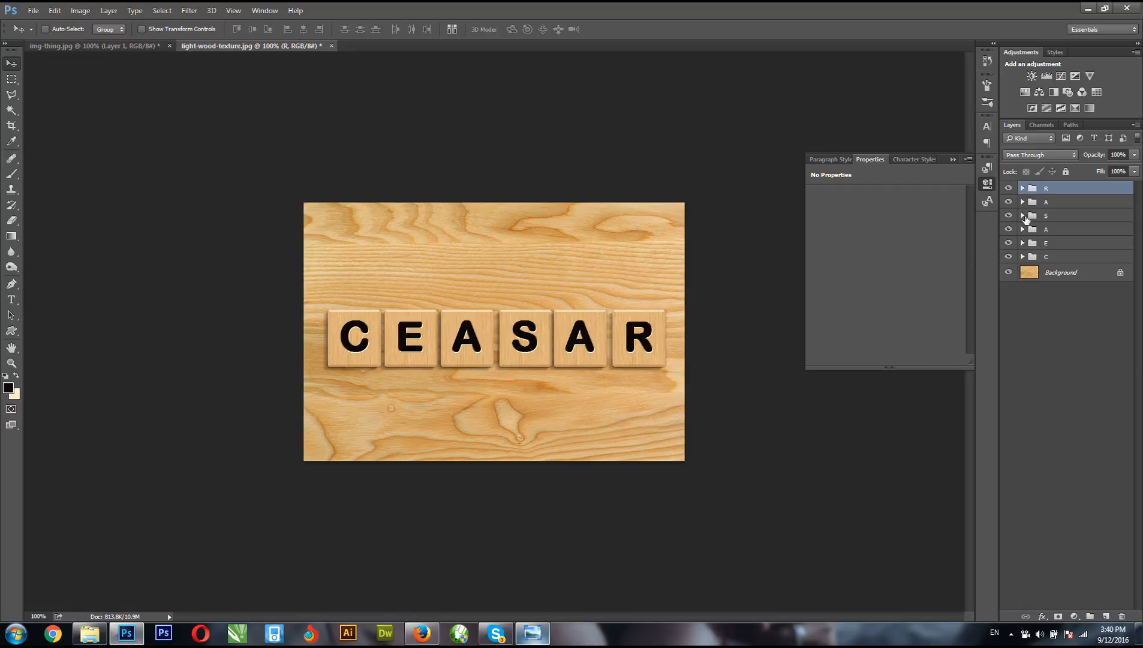
pyautogui.moveTo(1044, 210)
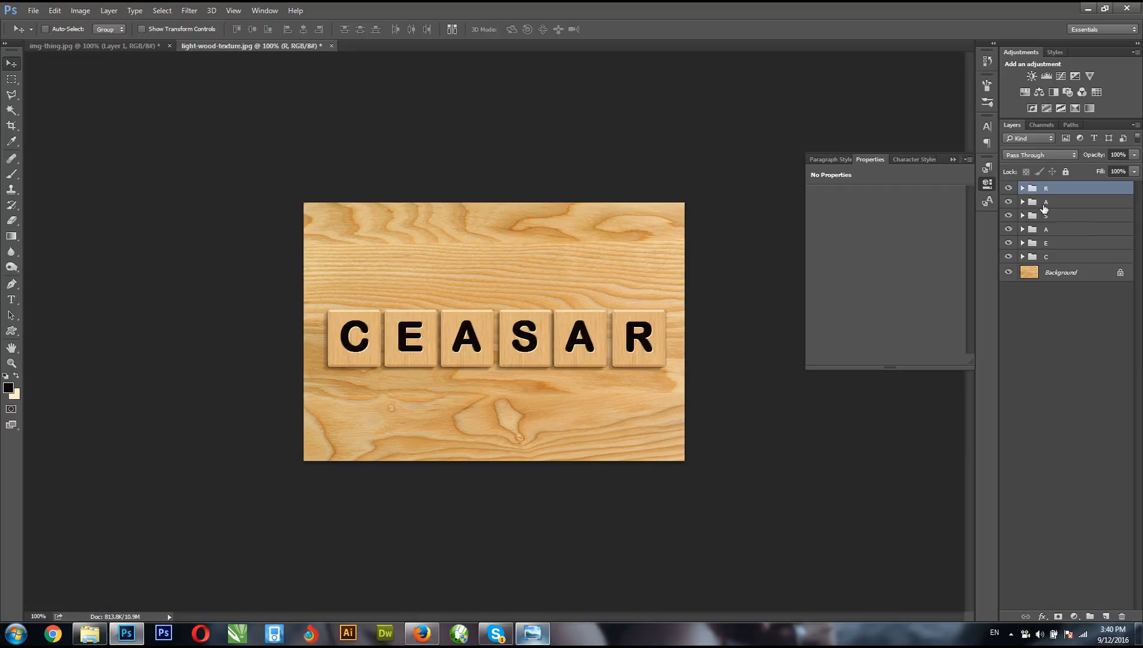
# - Tilt individual CEASAR letter groups a few degrees each for a scattered Scrabble look
pyautogui.click(1061, 272)
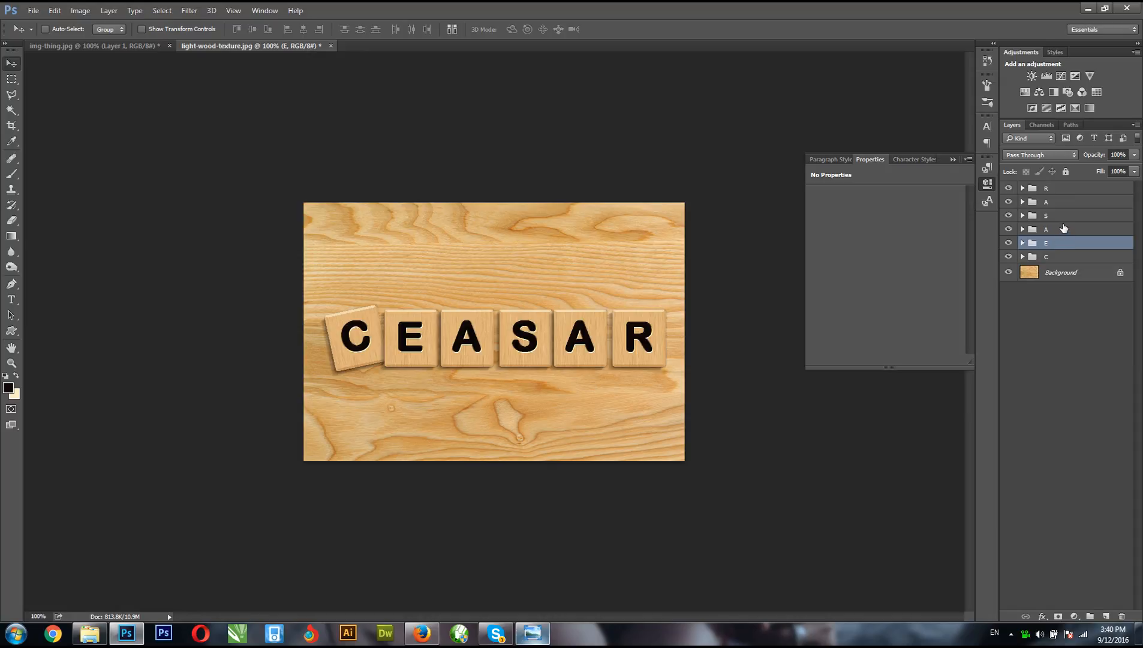
pyautogui.click(1045, 228)
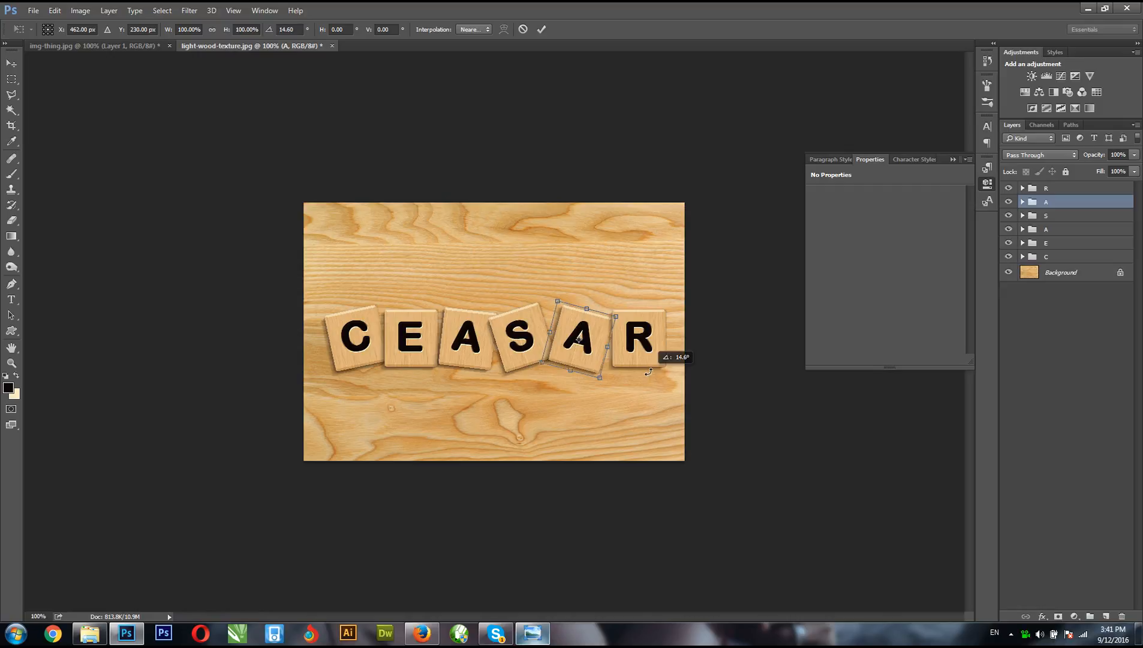
pyautogui.moveTo(575, 339); pyautogui.dragTo(572, 347)
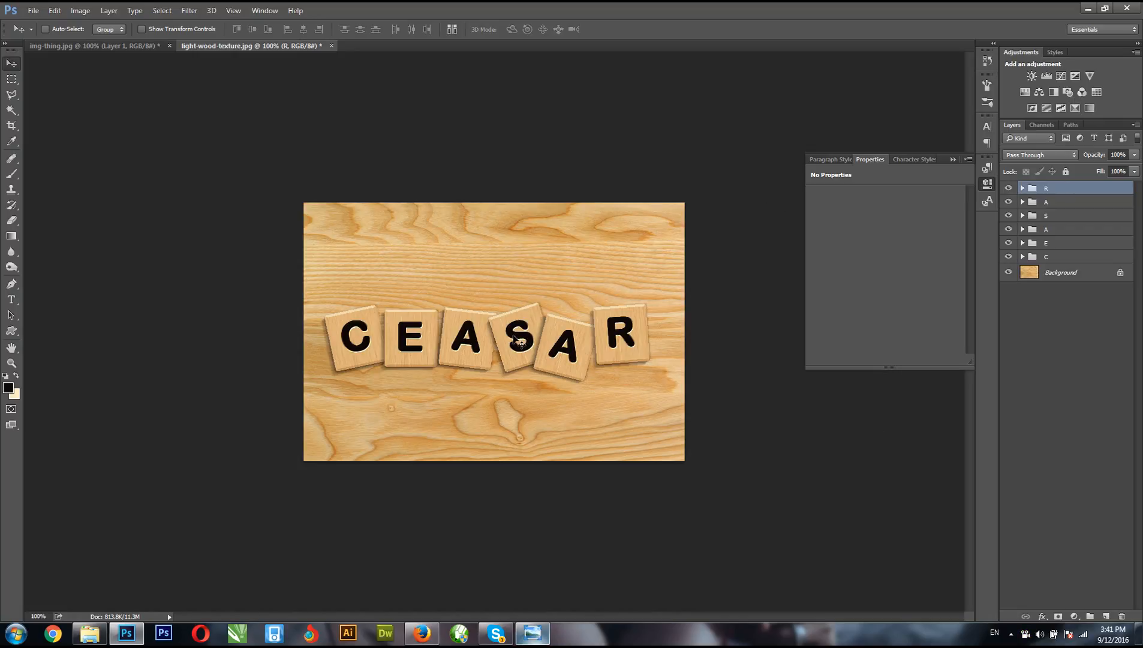
pyautogui.moveTo(490, 407)
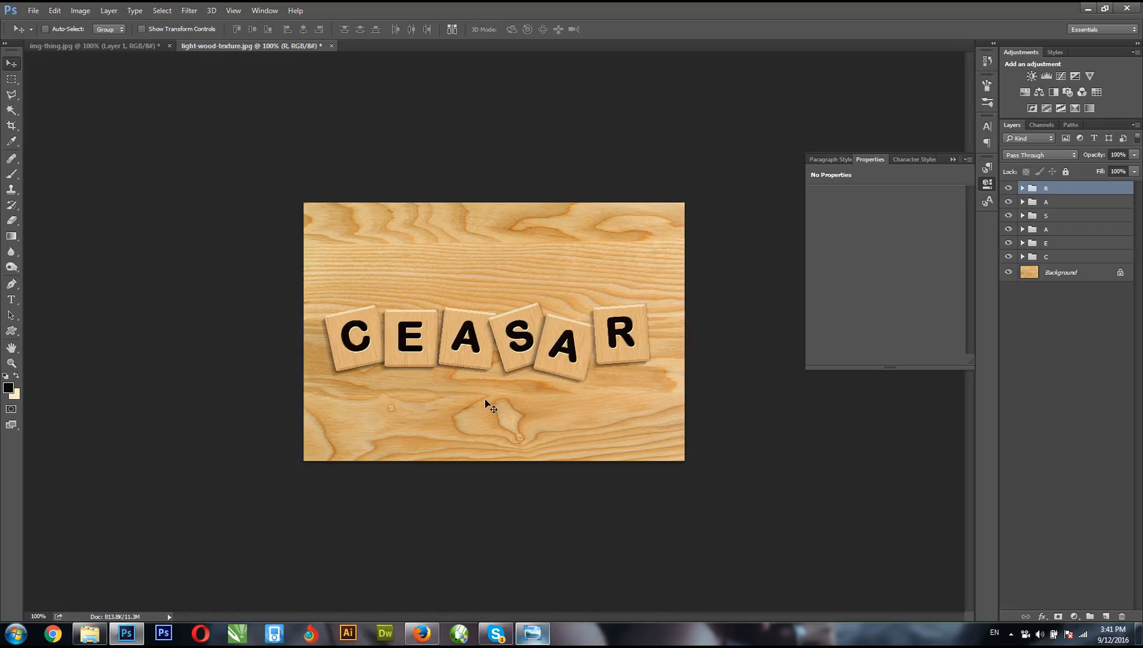
# - Add Curves 1 with an S-curve boosting contrast, and create an empty Layer 1 above Background
pyautogui.click(1032, 75)
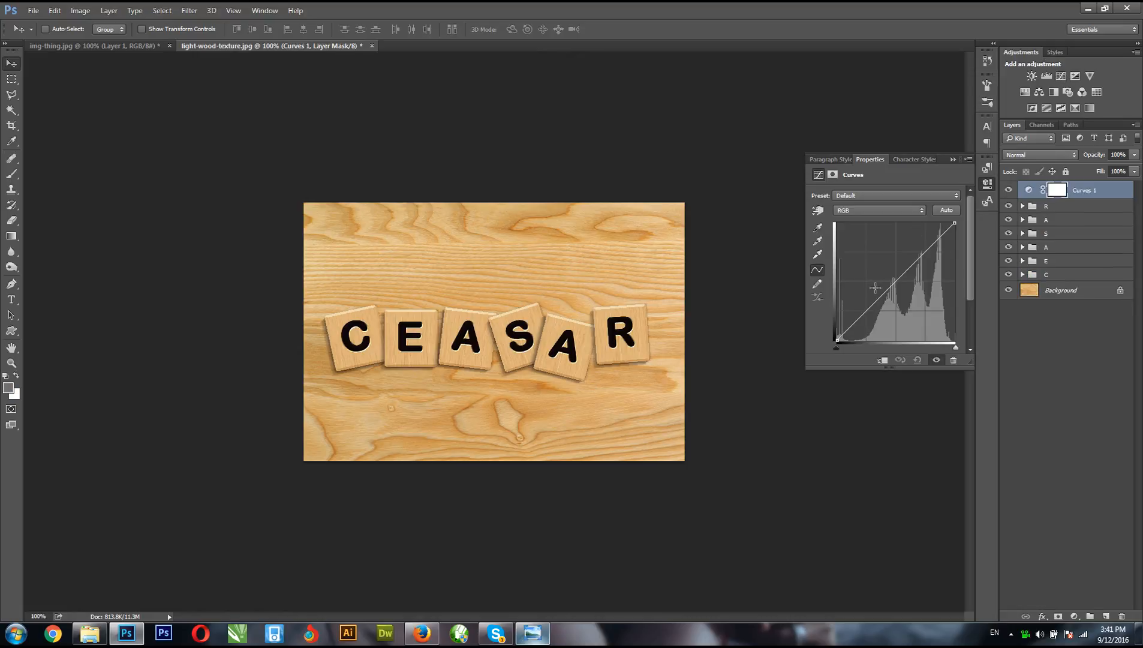
pyautogui.moveTo(875, 287); pyautogui.dragTo(919, 265)
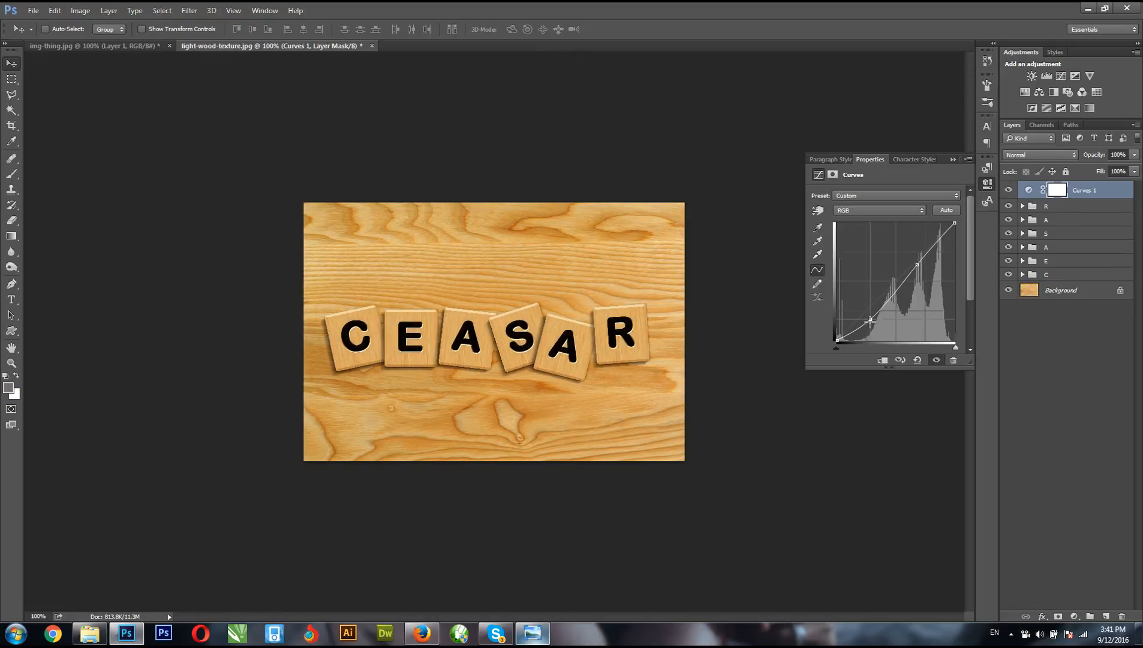
pyautogui.moveTo(869, 319); pyautogui.dragTo(871, 315)
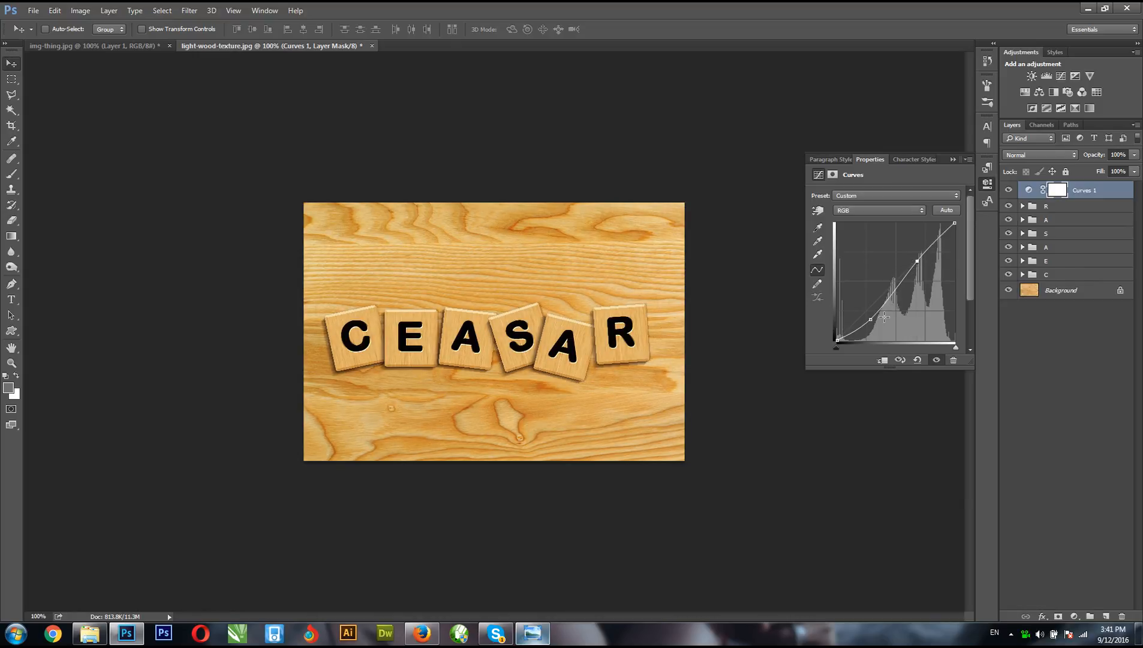
pyautogui.moveTo(884, 316); pyautogui.dragTo(868, 319)
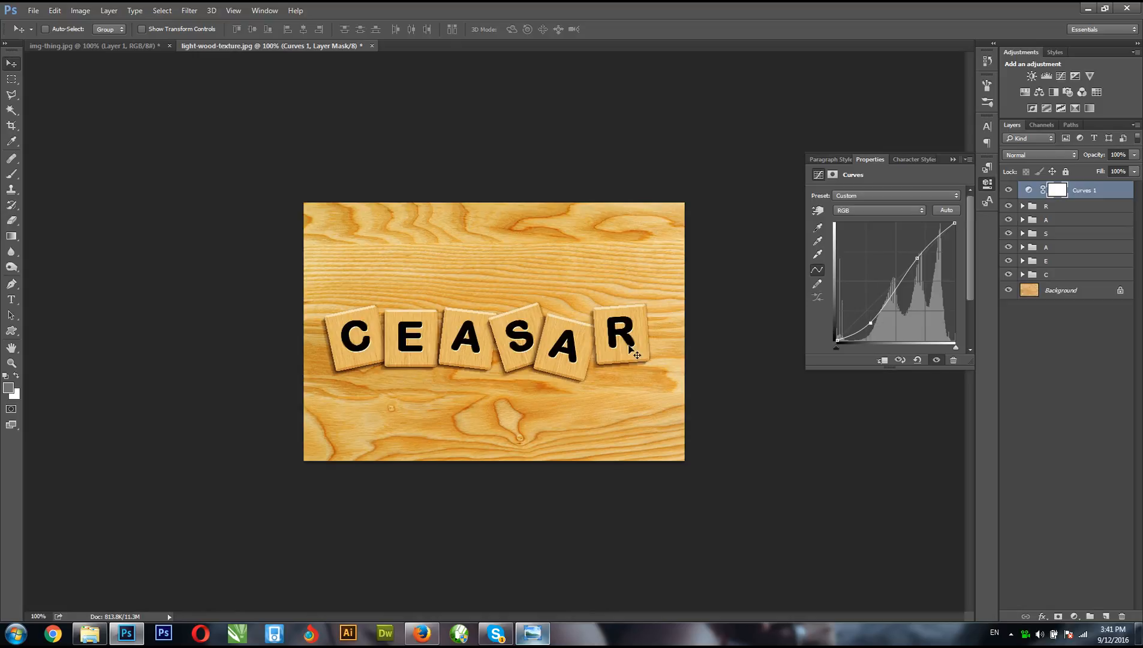
pyautogui.moveTo(975, 256)
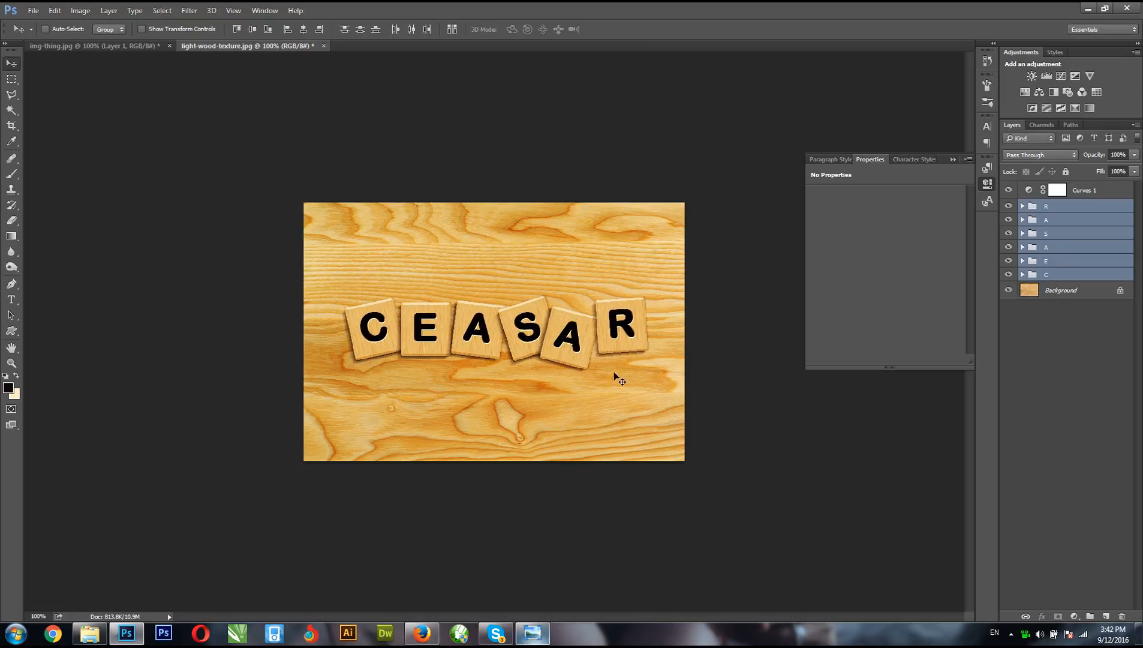
pyautogui.click(1062, 289)
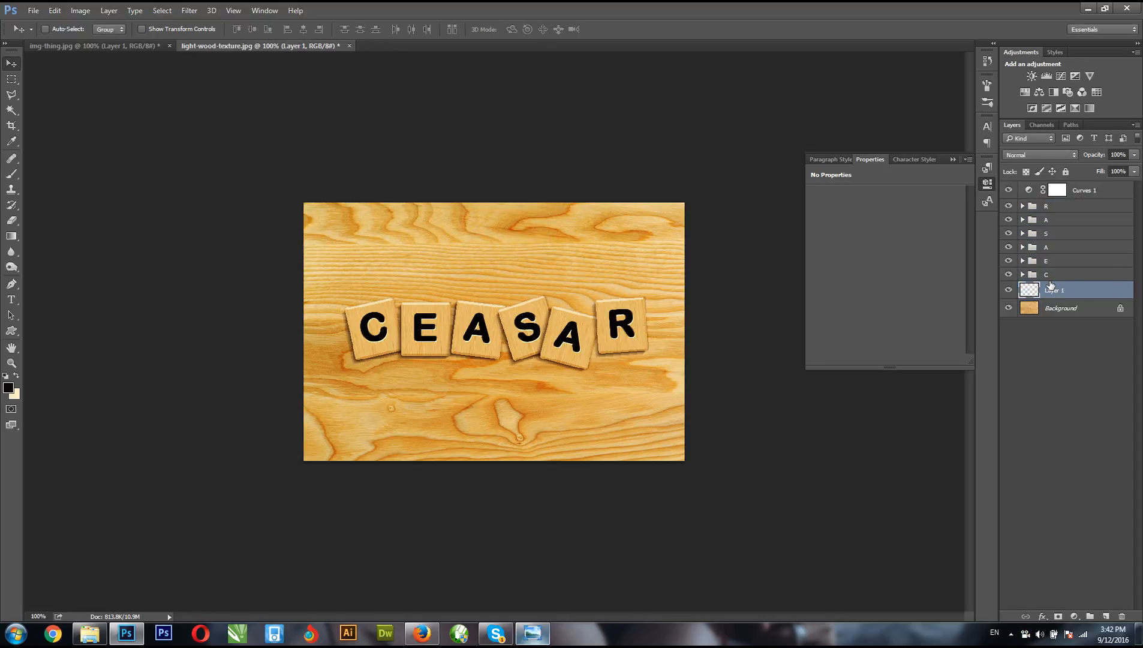
# - Add Curves 2 pulled down to darken the image to deep orange-brown, ready for masking
pyautogui.click(1053, 289)
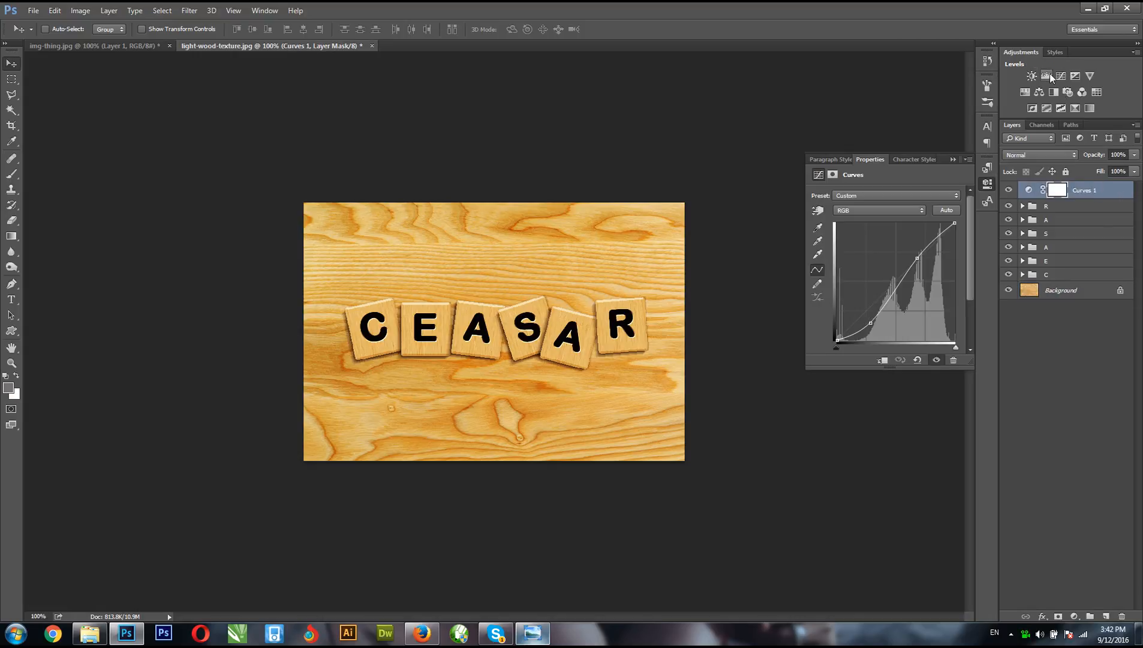
pyautogui.click(1046, 76)
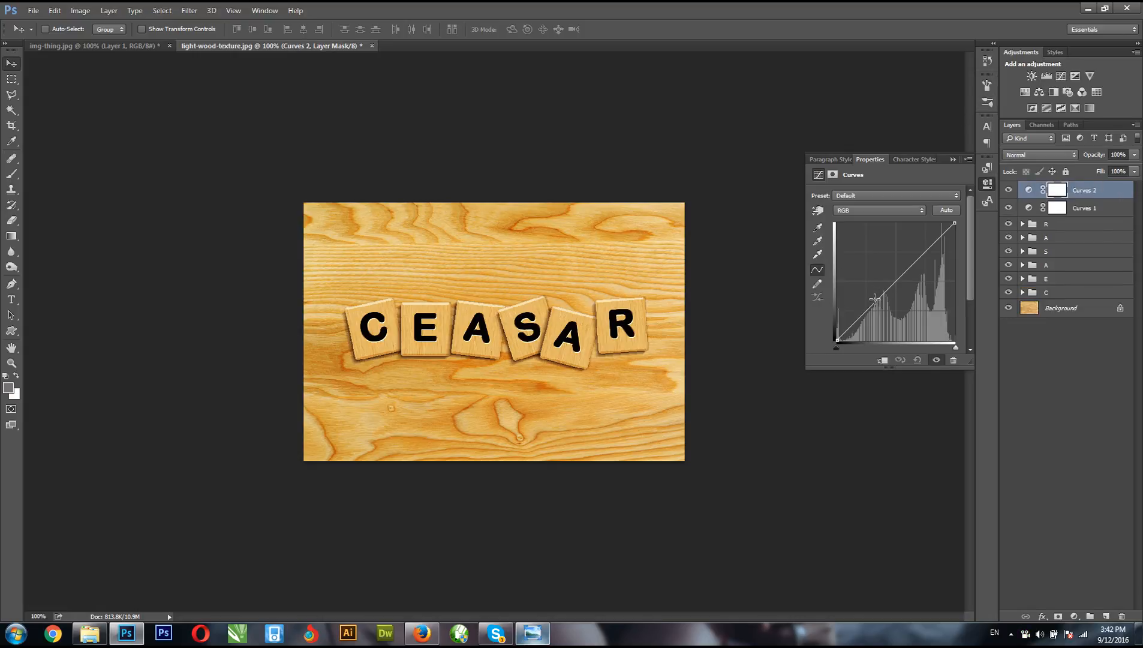
pyautogui.moveTo(874, 297); pyautogui.dragTo(911, 315)
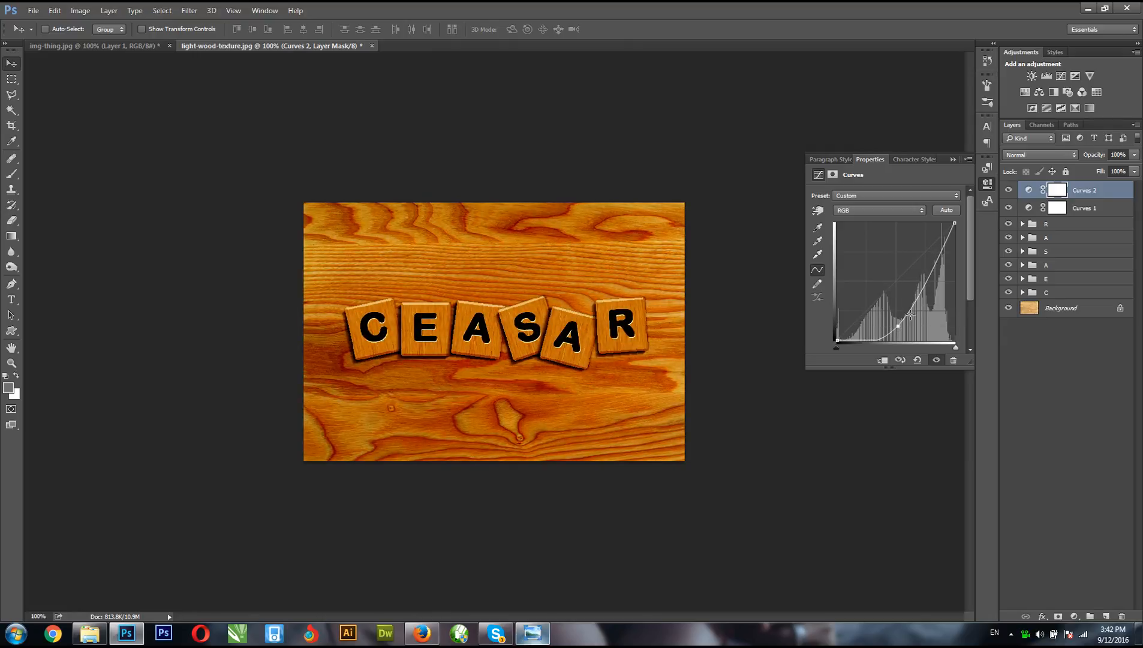
pyautogui.moveTo(910, 318); pyautogui.dragTo(925, 292)
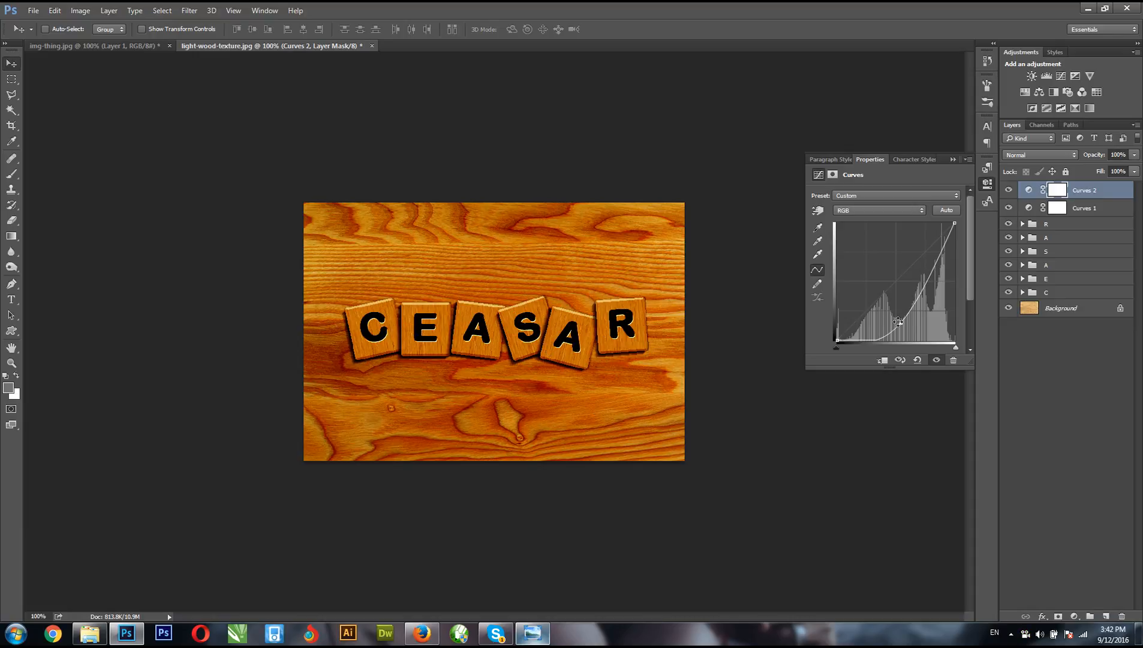
pyautogui.moveTo(899, 322); pyautogui.dragTo(904, 319)
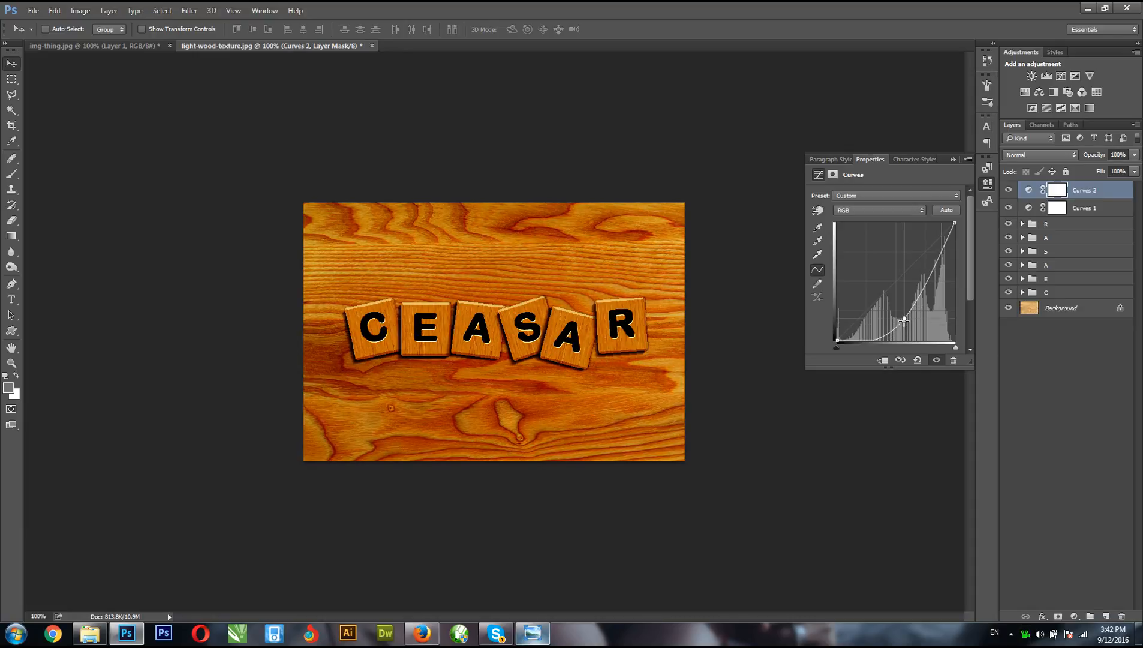
pyautogui.click(1057, 190)
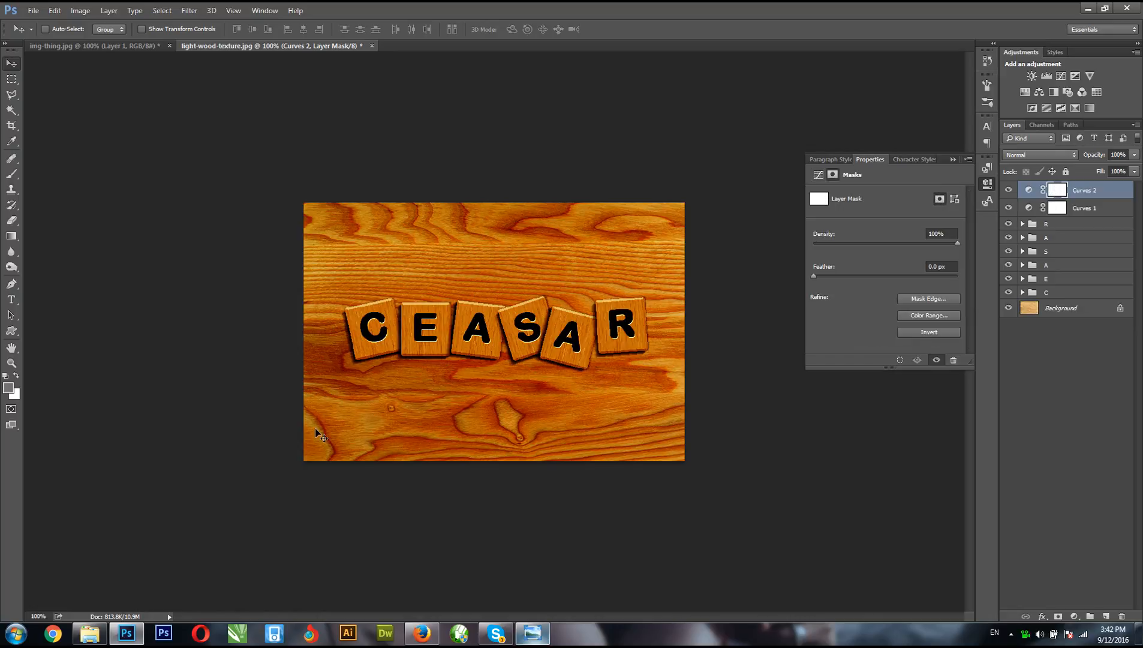
pyautogui.moveTo(7, 393)
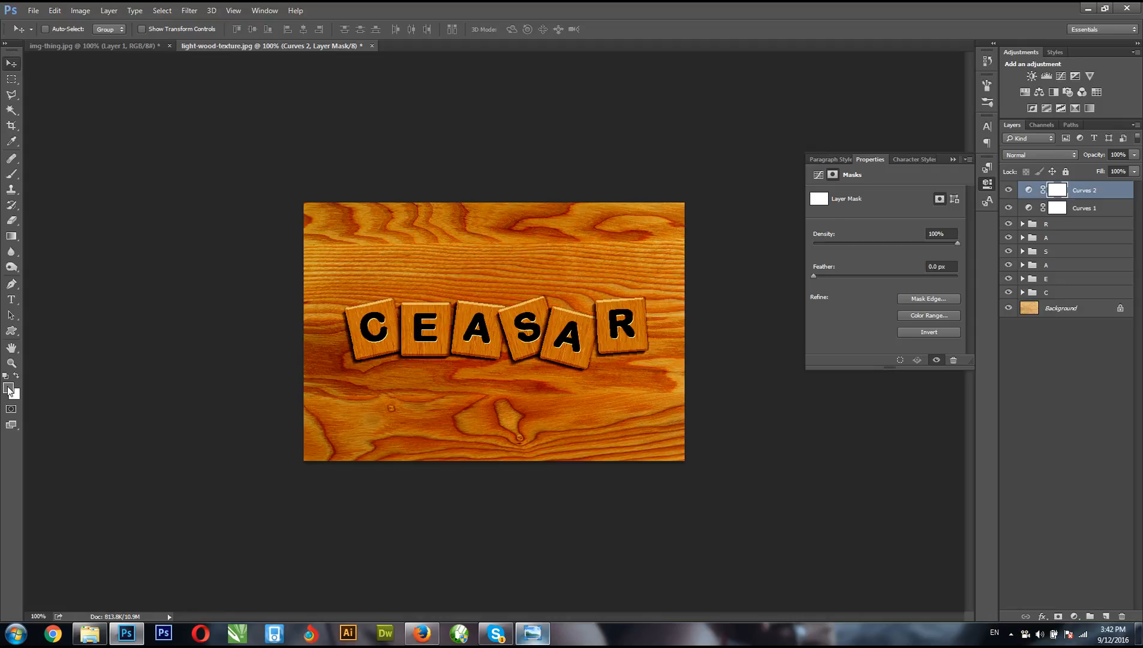
pyautogui.moveTo(11, 388)
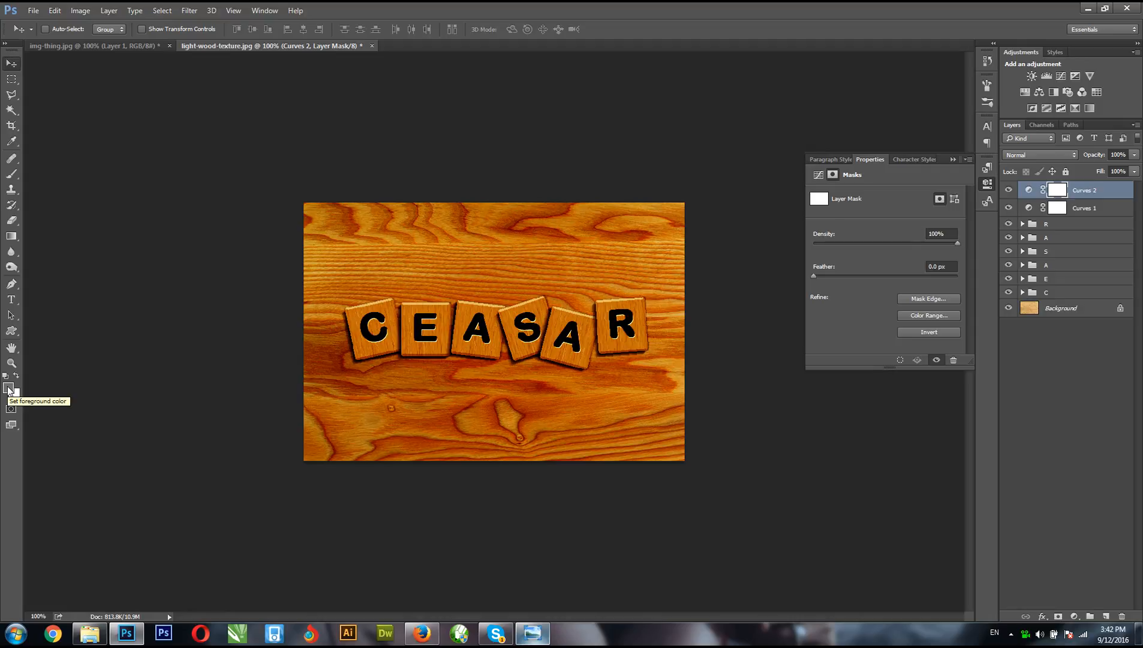
# - Paint black with a large soft brush on the Curves 2 mask centre, leaving a dark edge vignette
pyautogui.click(8, 386)
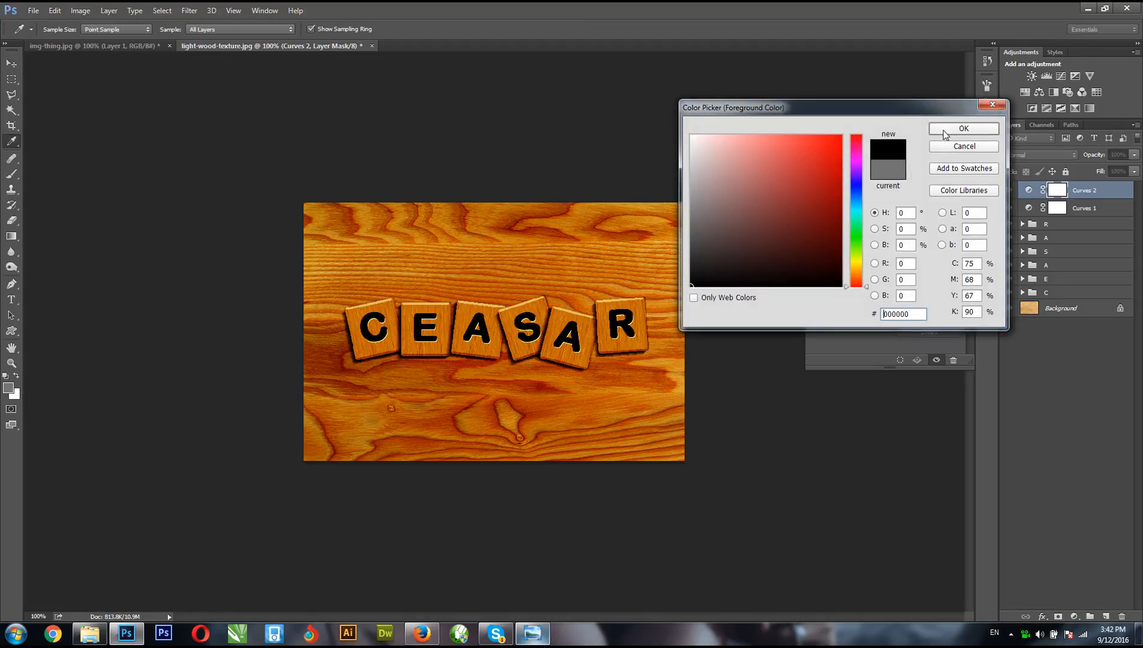
pyautogui.click(963, 146)
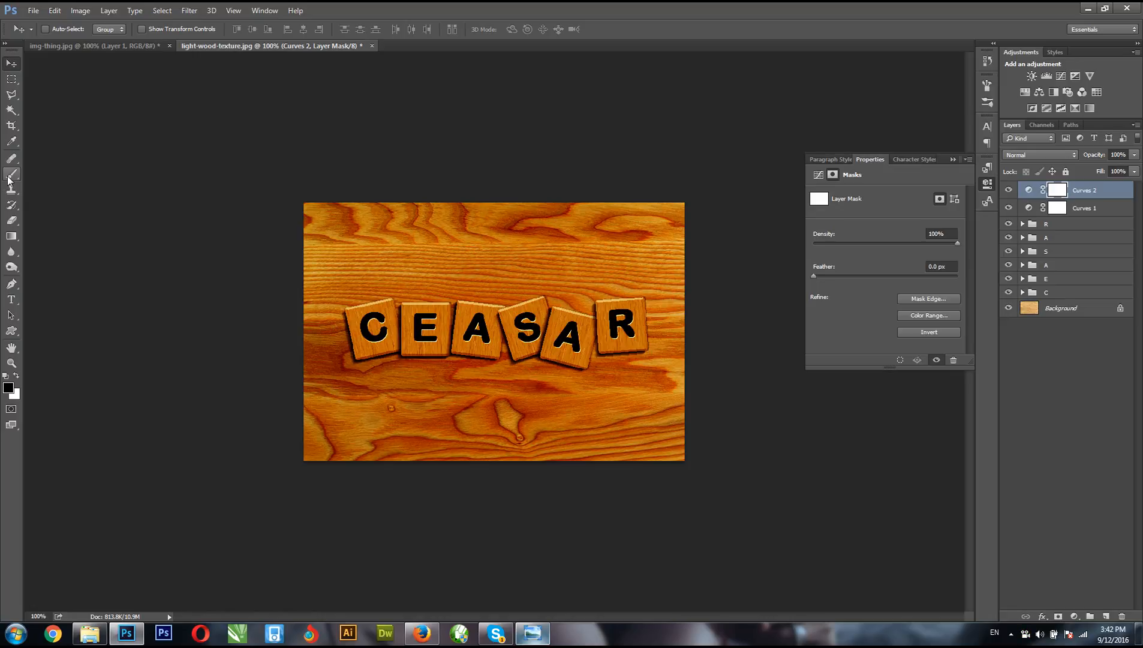
pyautogui.click(11, 174)
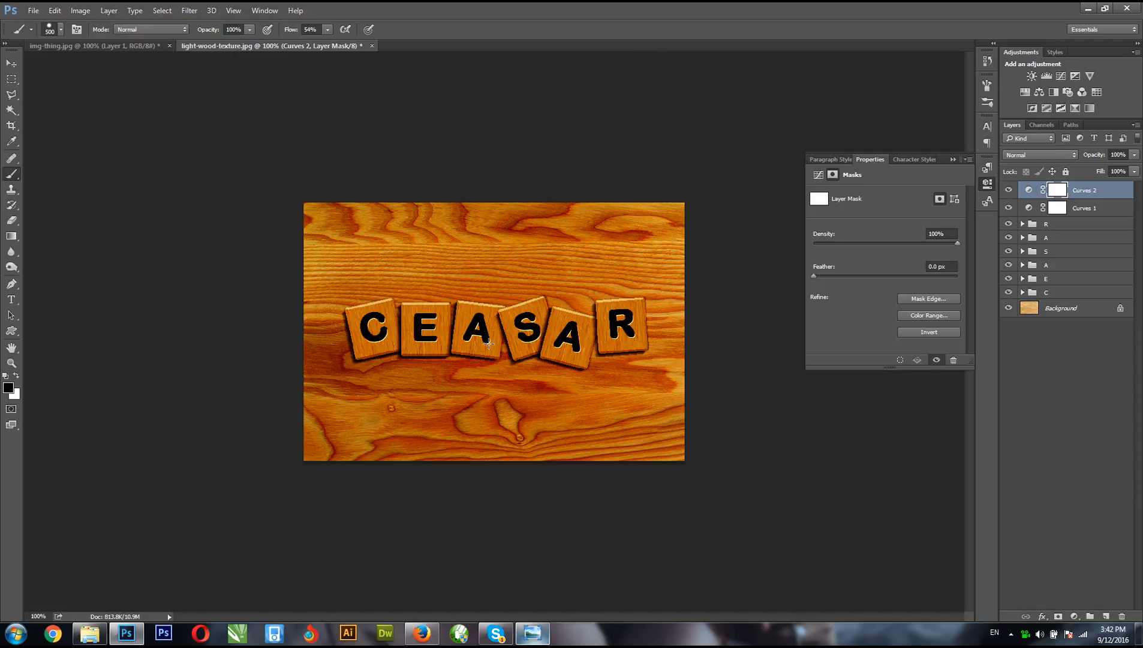
pyautogui.moveTo(489, 343)
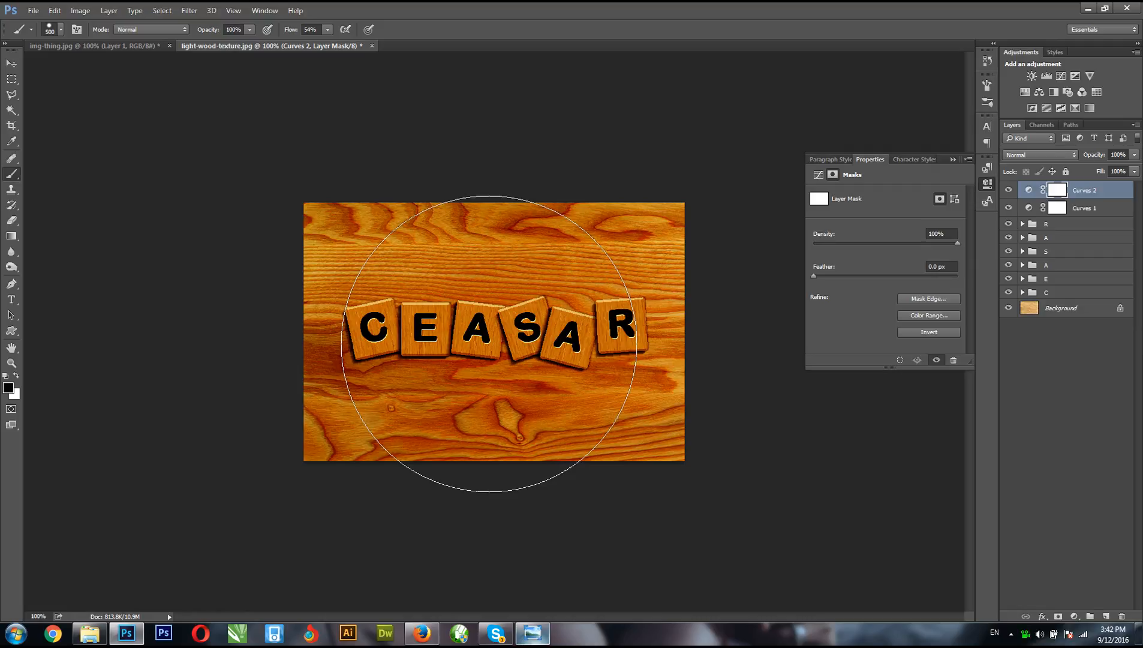
pyautogui.moveTo(72, 46)
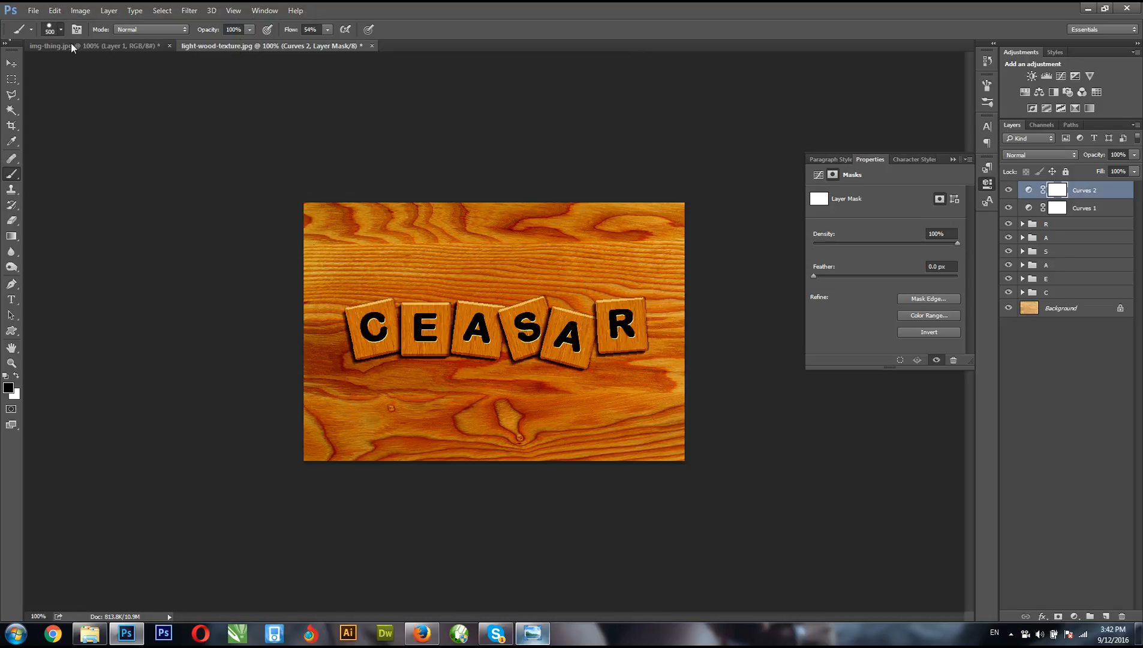
pyautogui.click(61, 28)
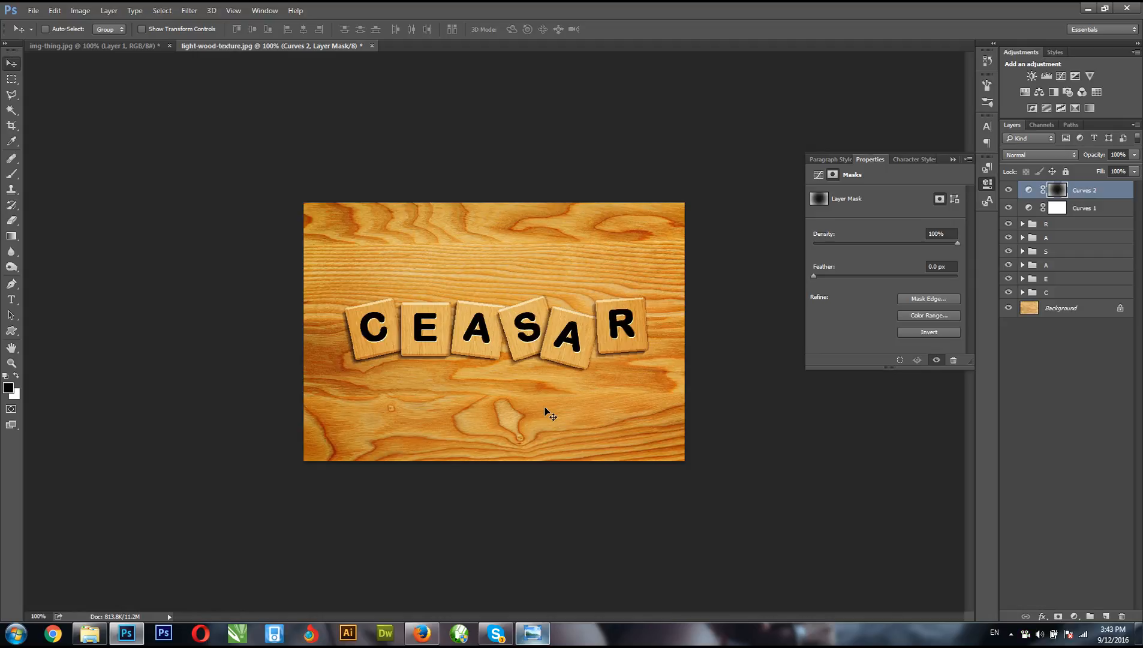
pyautogui.moveTo(608, 500)
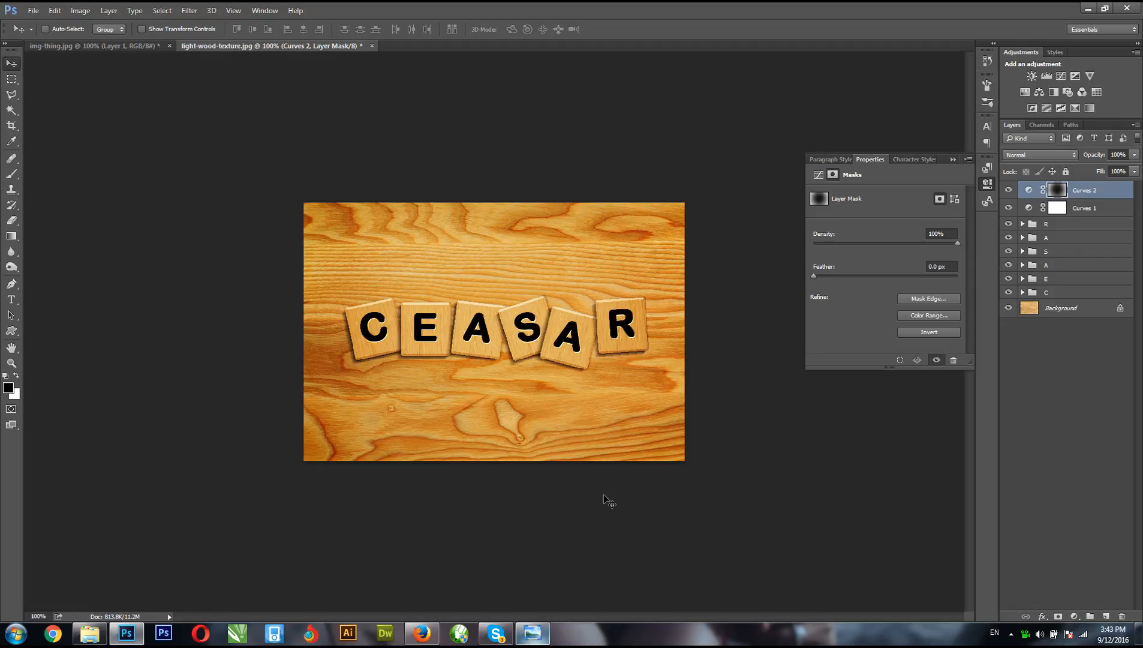